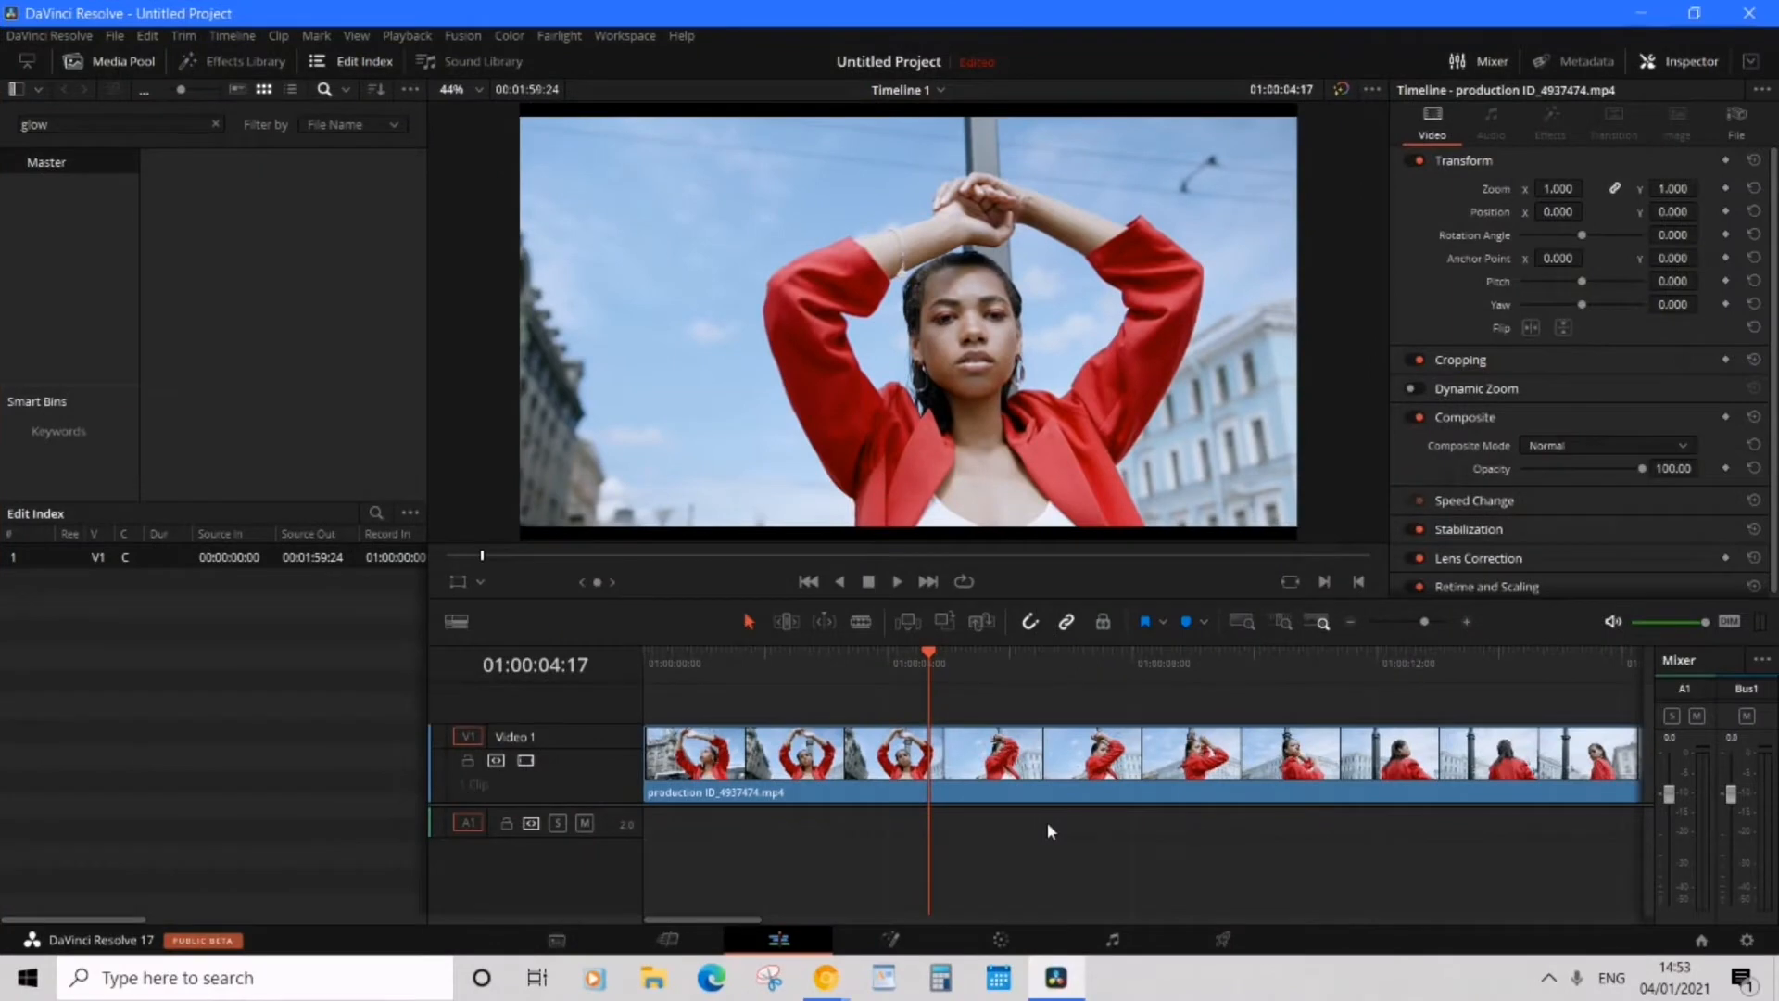
mouse_move(1053, 862)
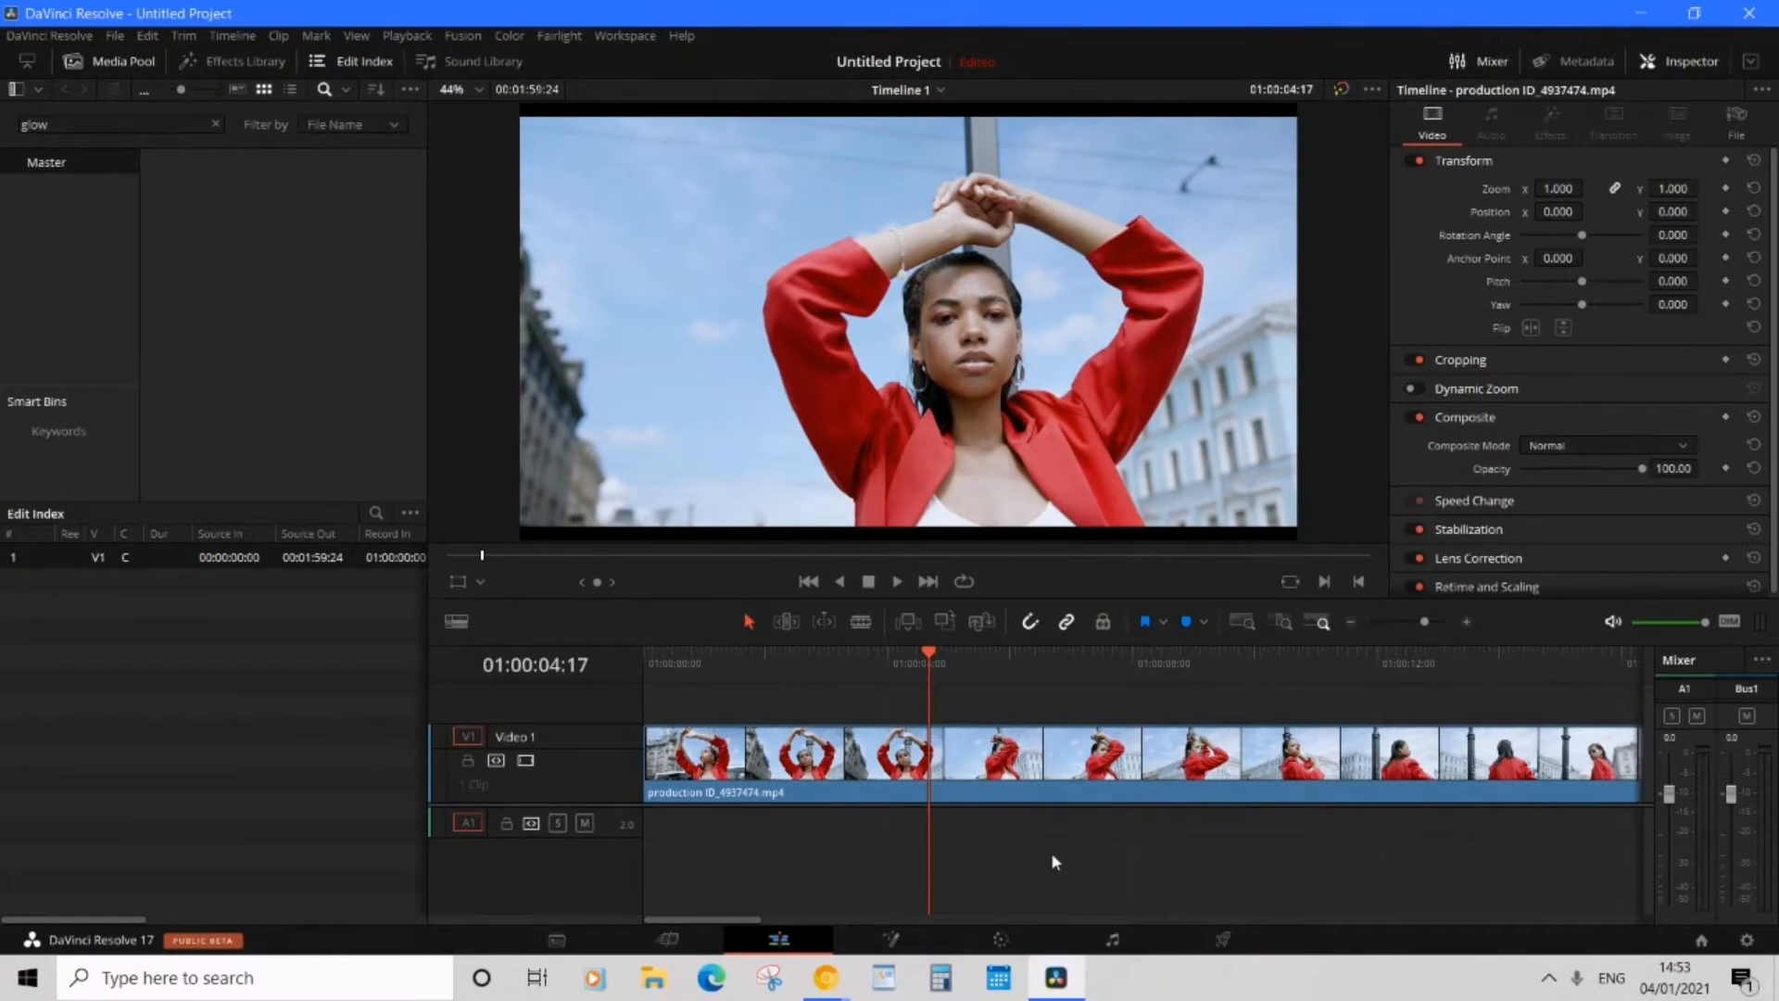
mouse_move(938, 309)
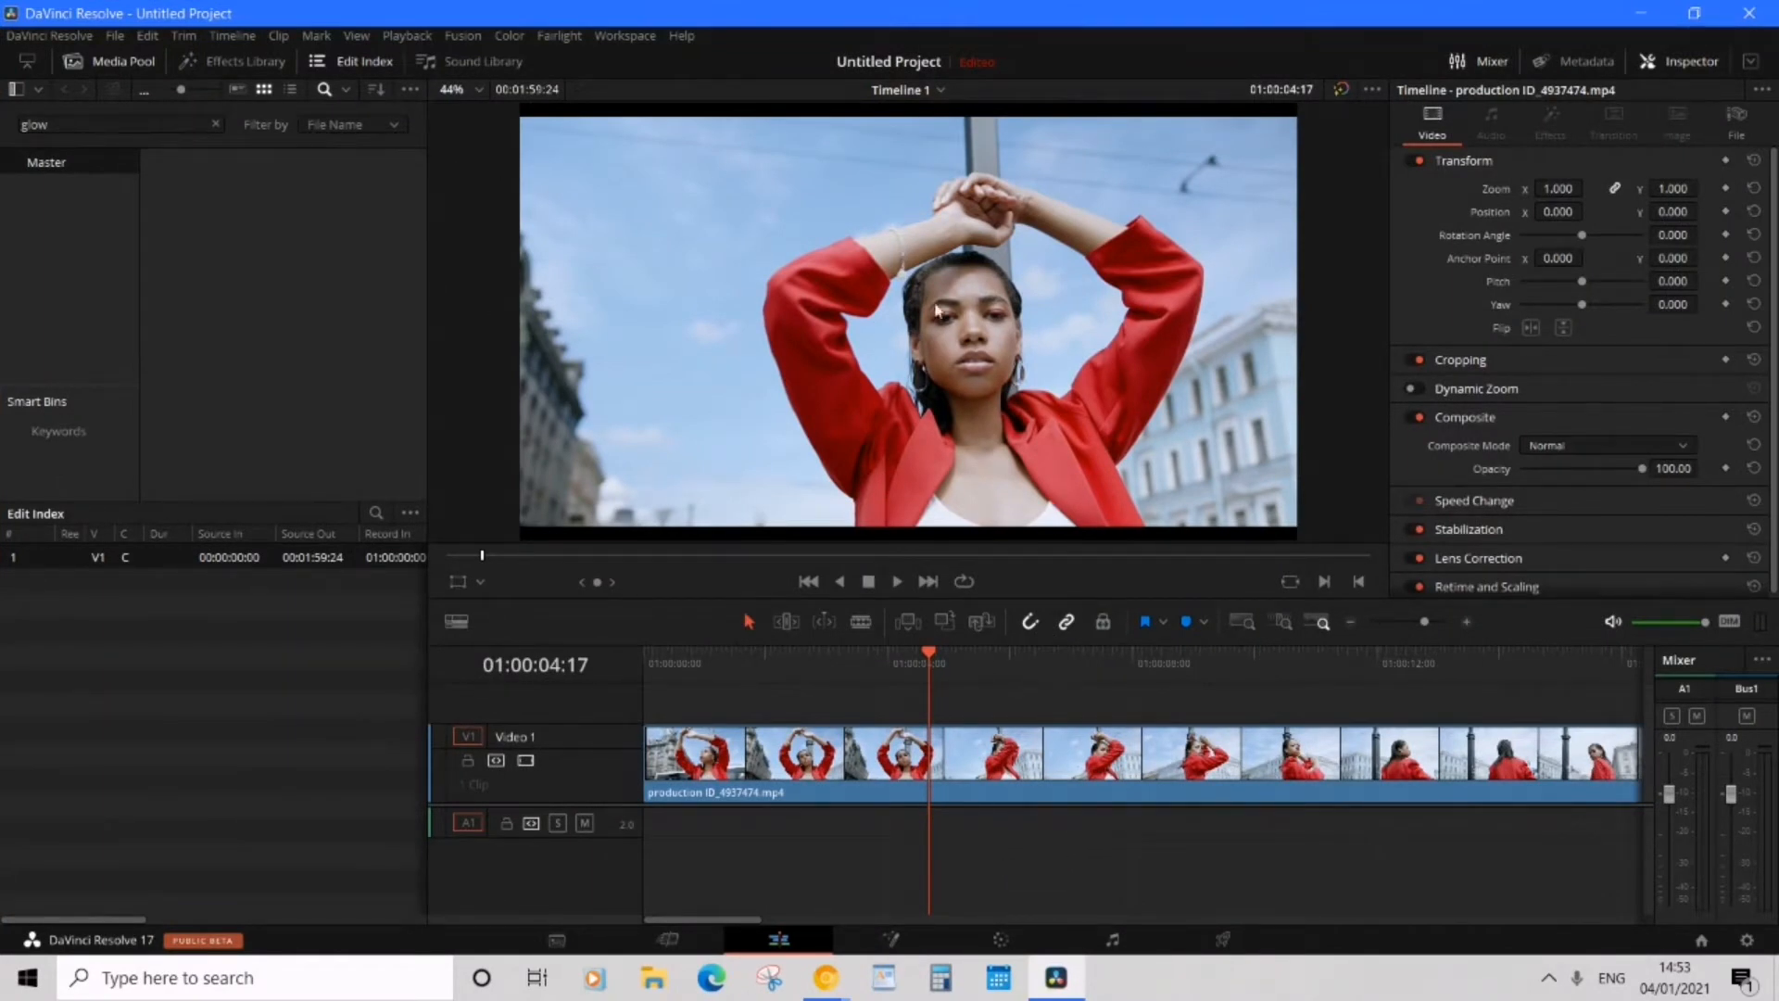
mouse_move(1038, 168)
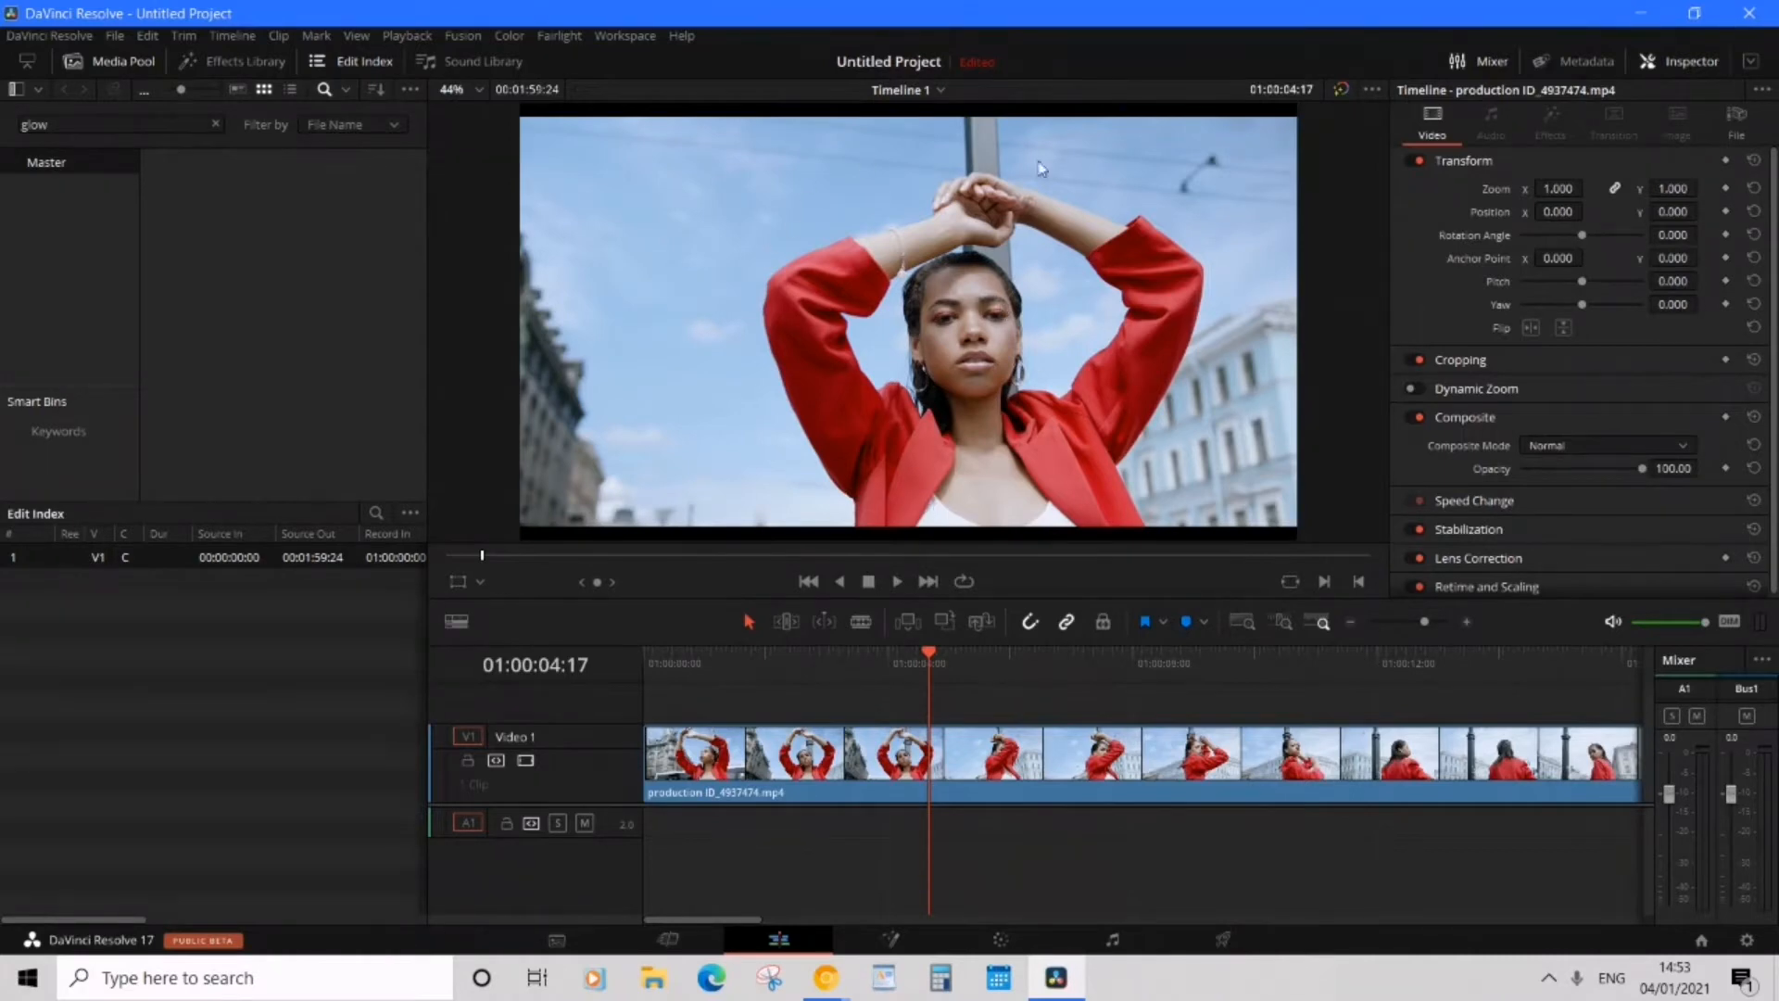
mouse_move(1201, 484)
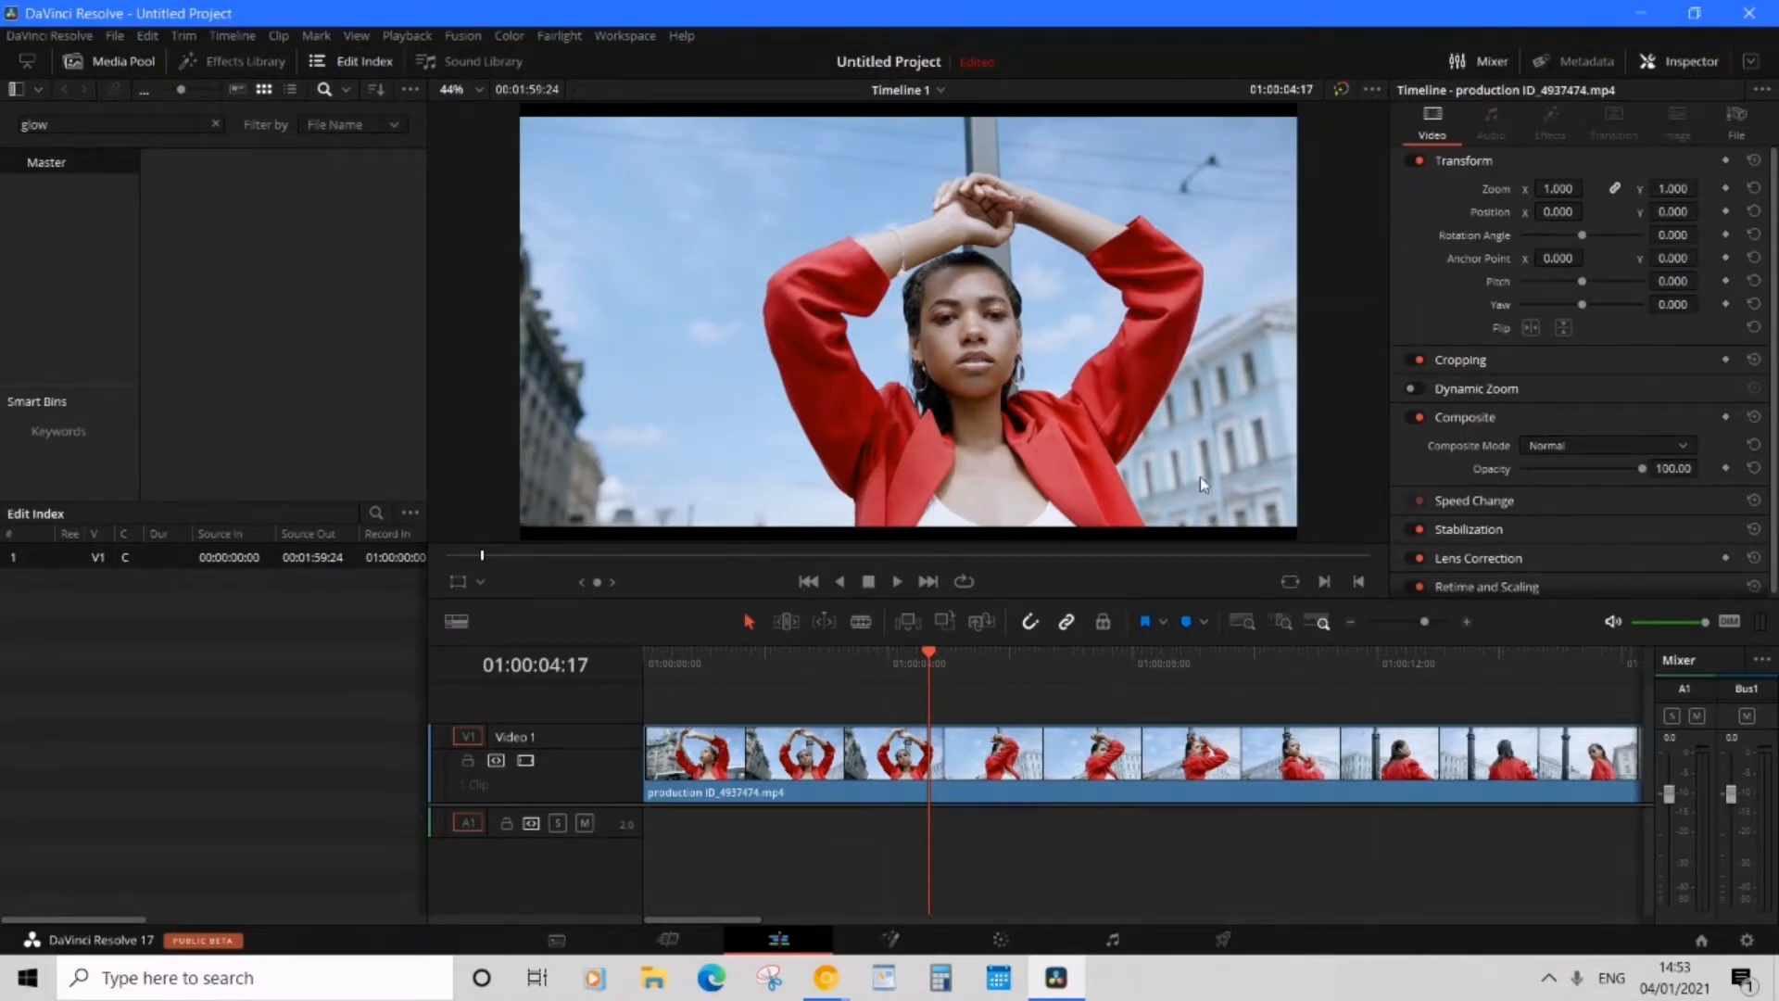
mouse_move(1237, 777)
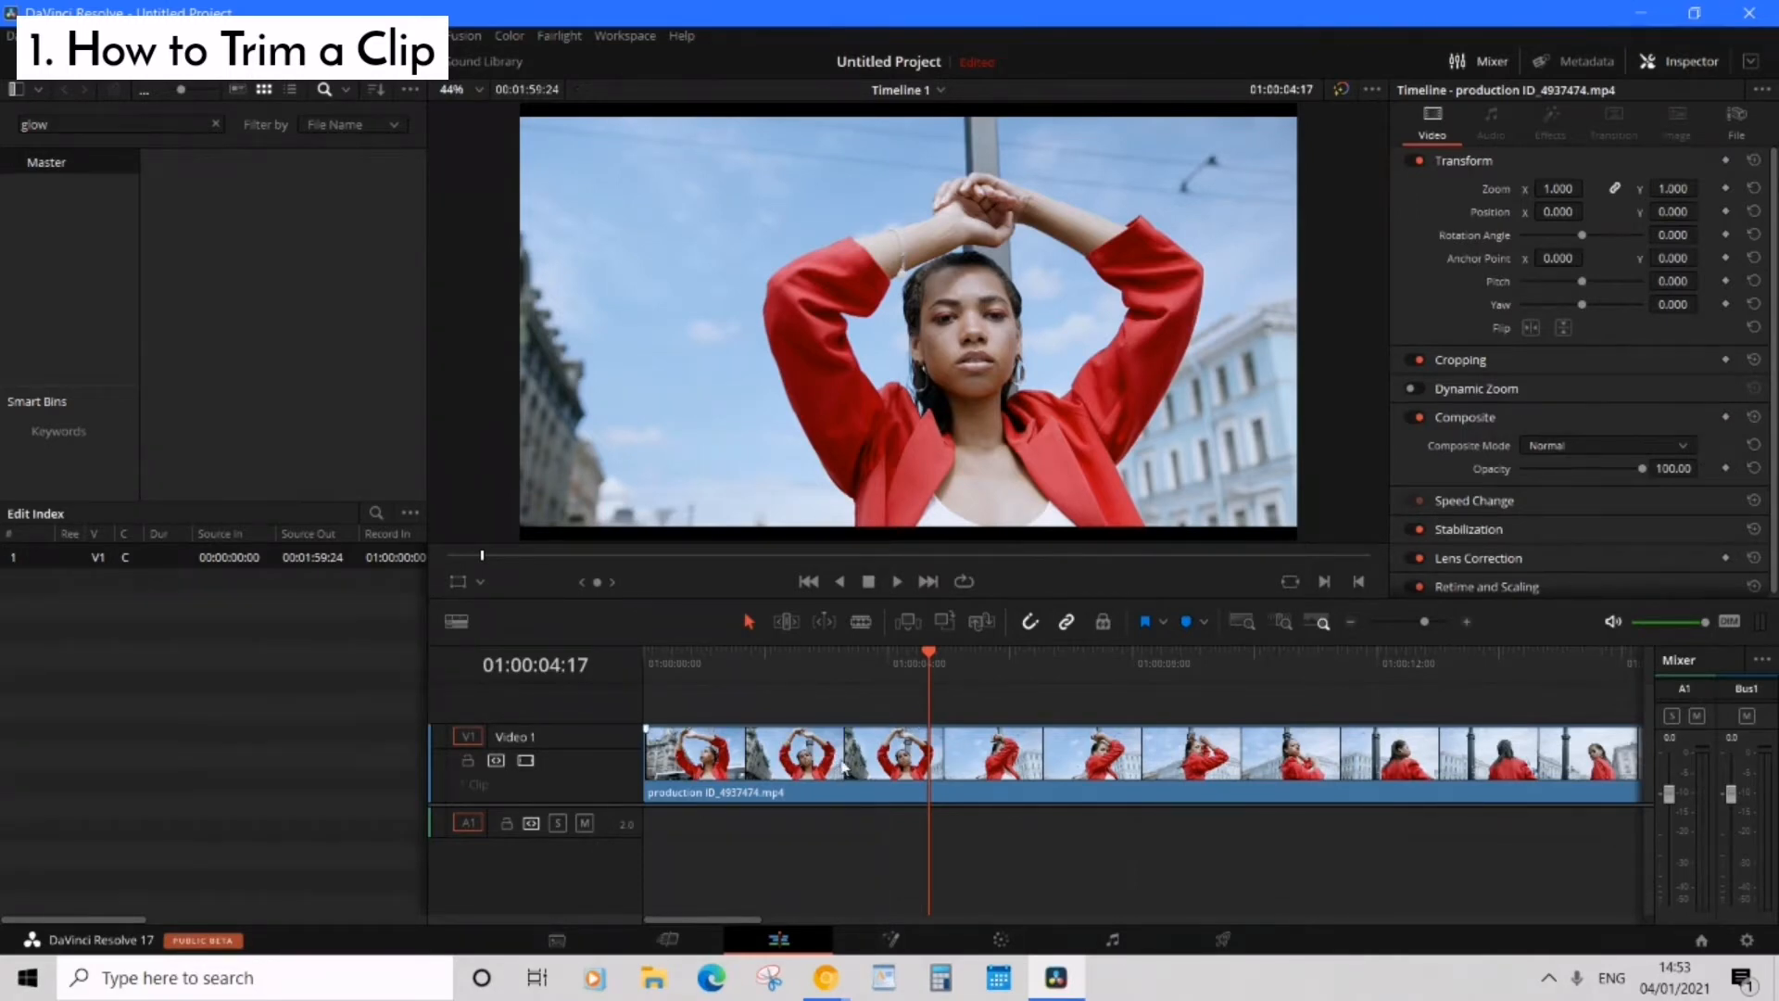
mouse_move(951, 721)
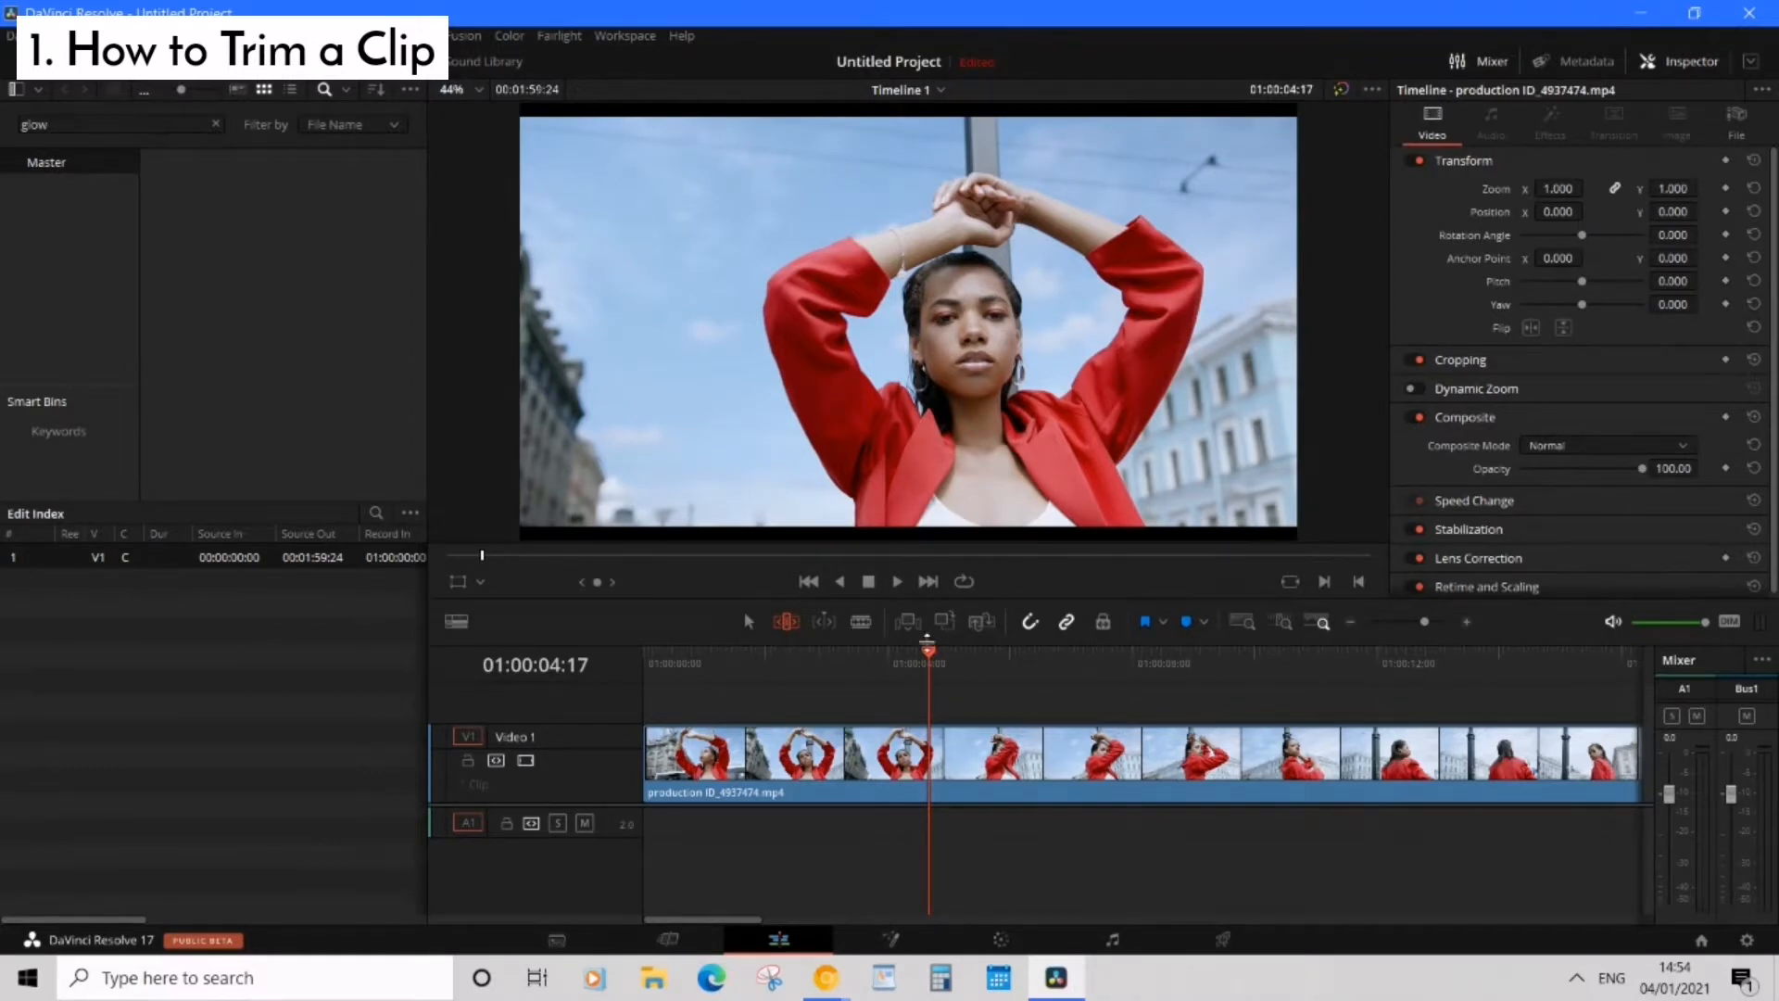
Switch the timeline toolbar to Trim Edit Mode (T) for the model clip.
click(879, 662)
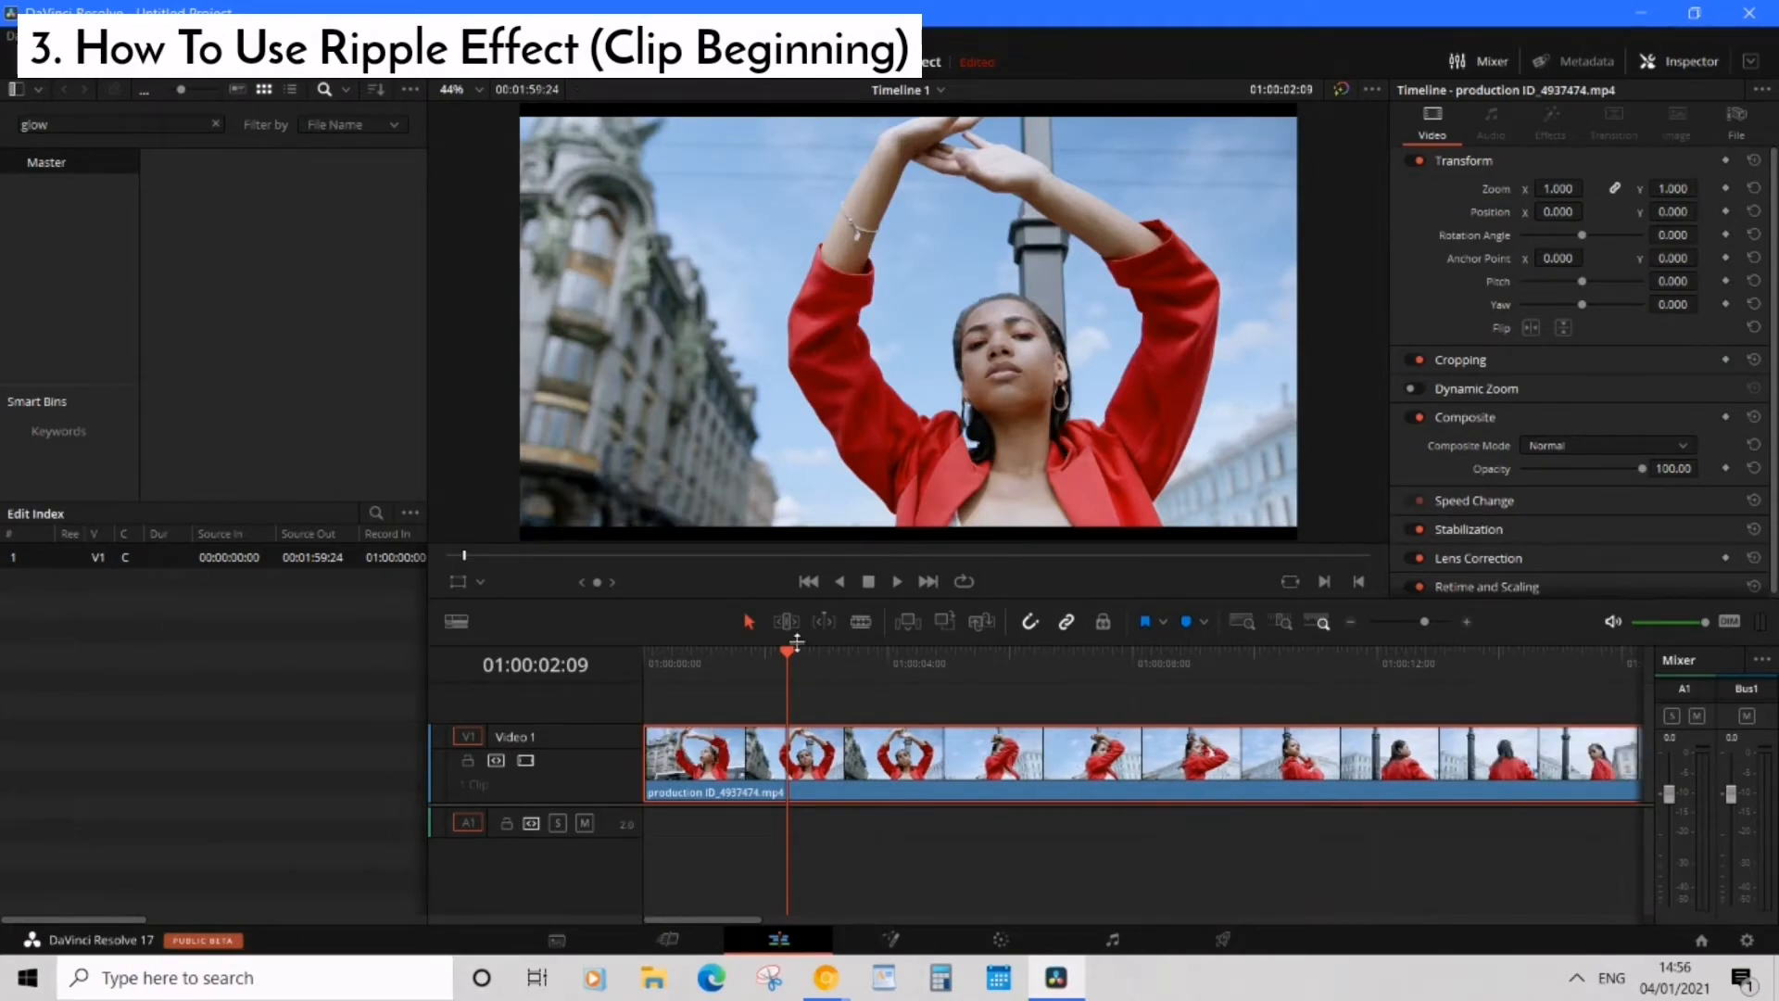
mouse_move(786, 621)
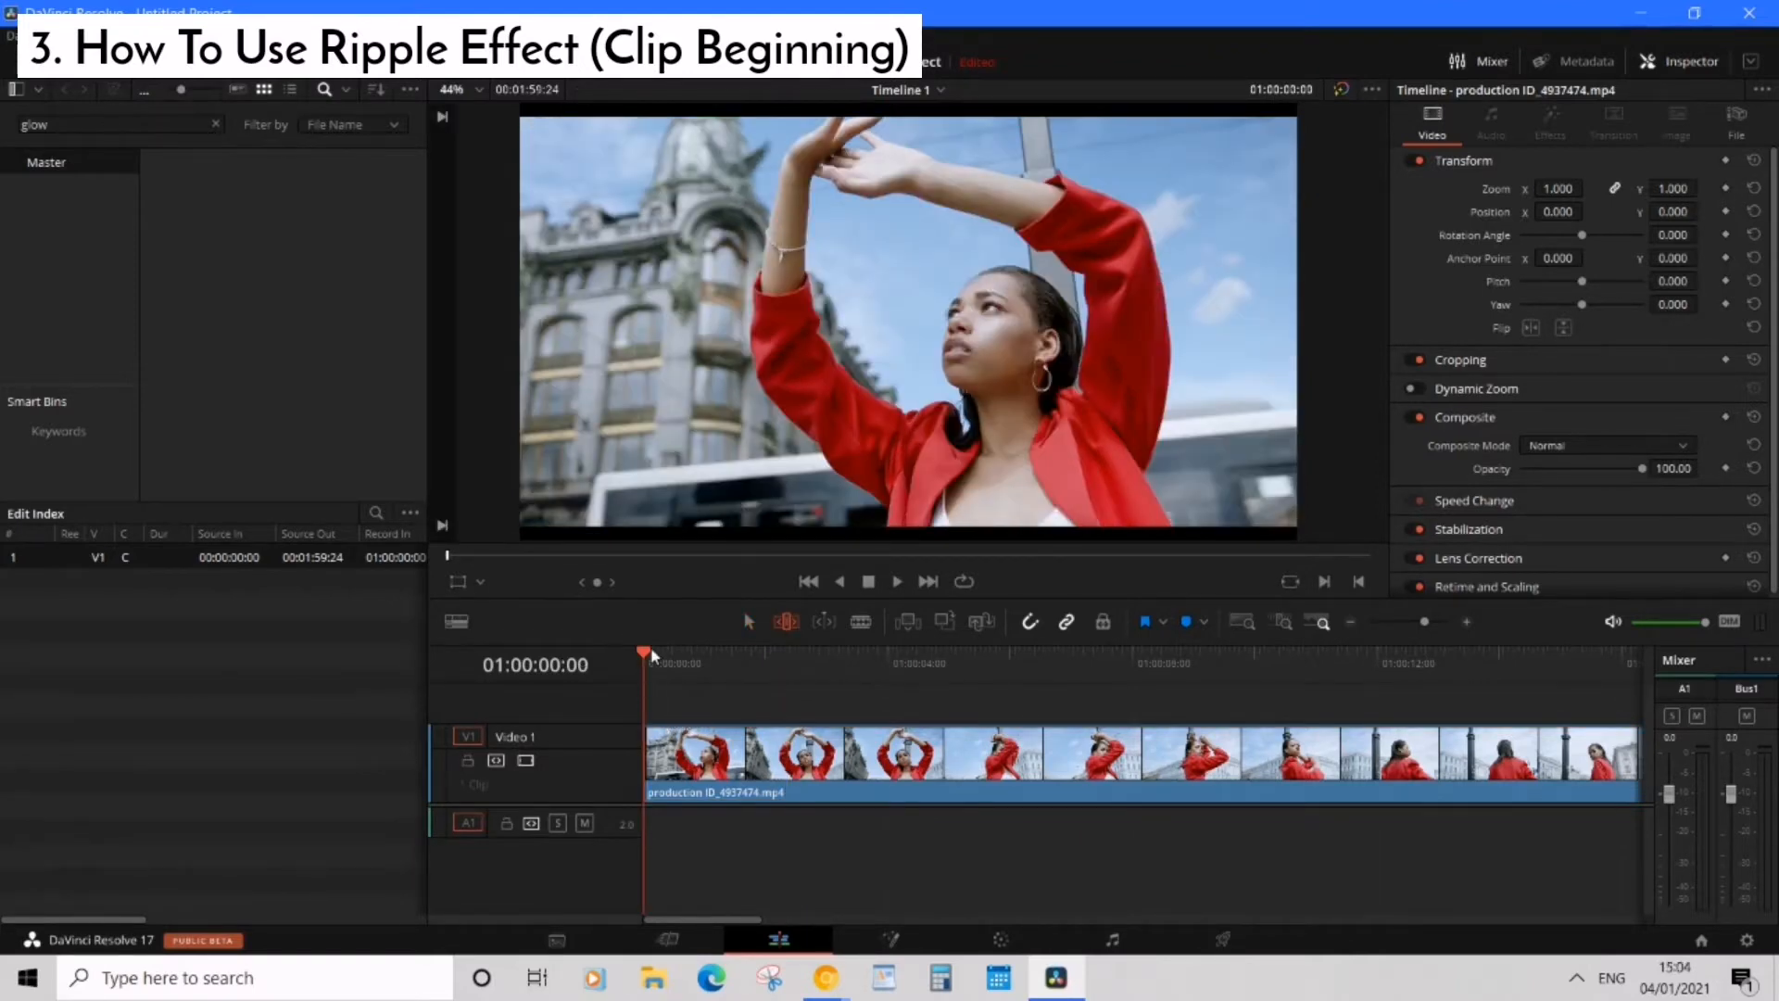
Ripple-trim about two seconds off the clip's head so it still begins at 00:00:00:00.
click(749, 663)
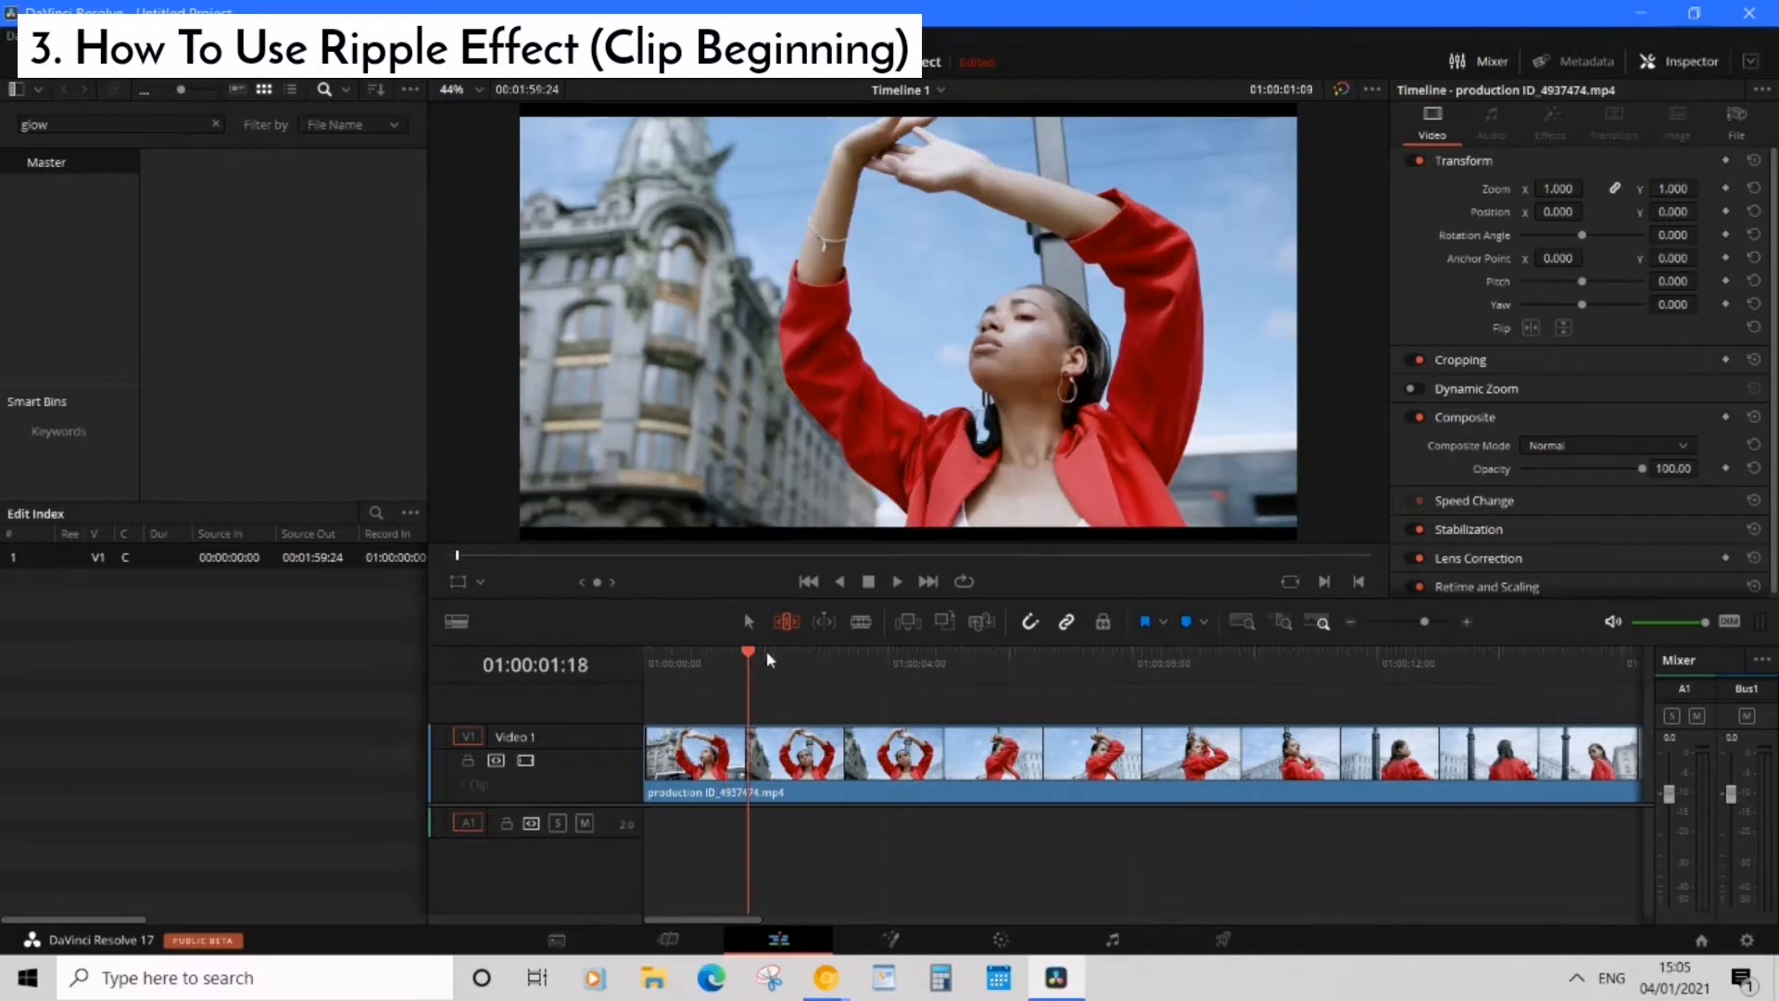
click(816, 656)
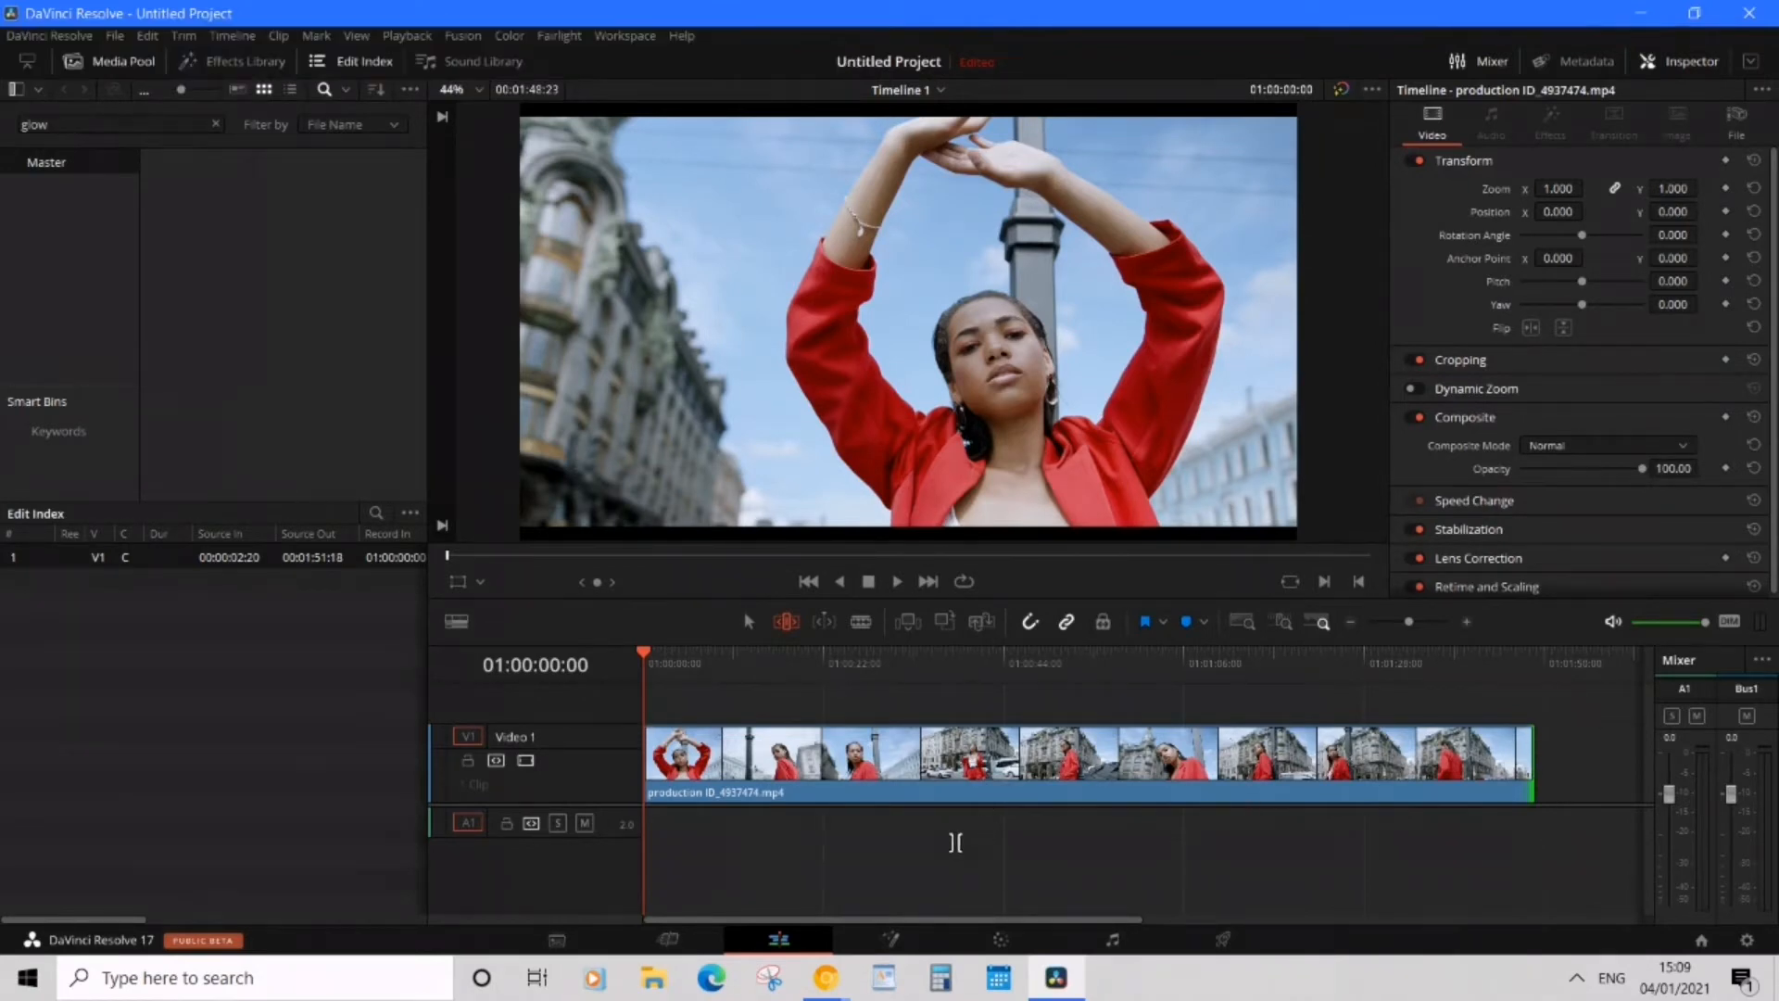
Blade the clip at two playhead positions, splitting it into three pieces with an isolated middle.
click(664, 662)
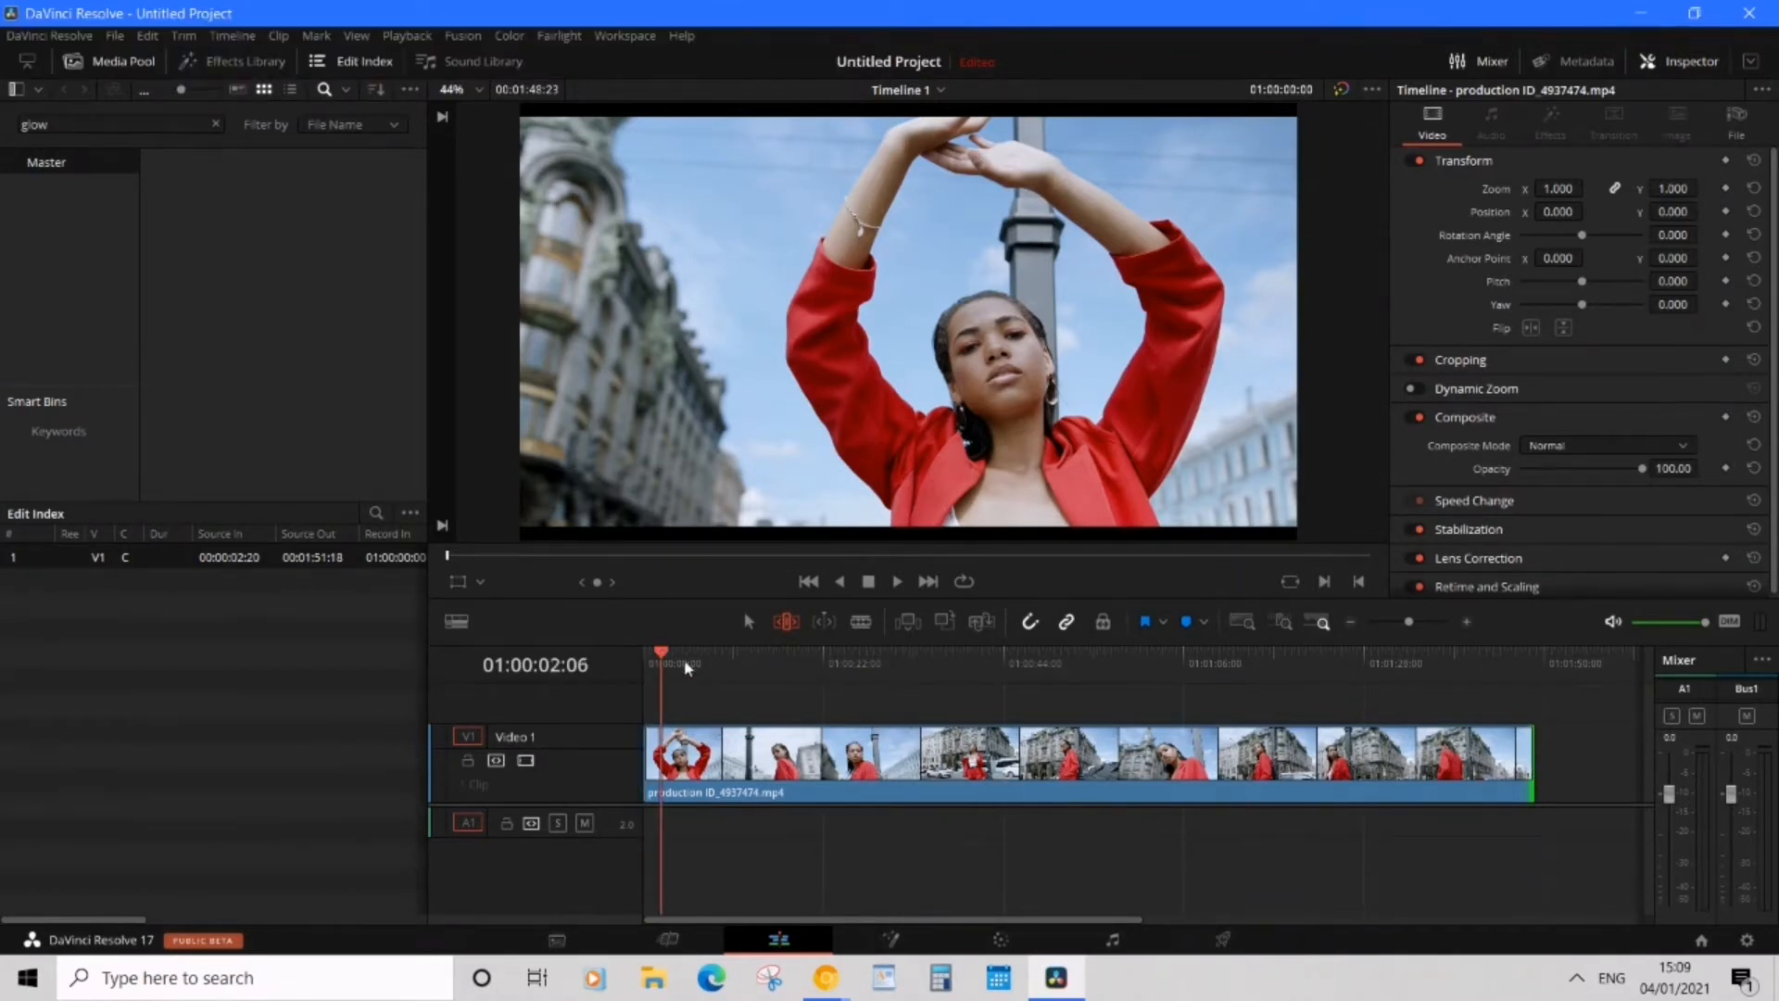
click(964, 663)
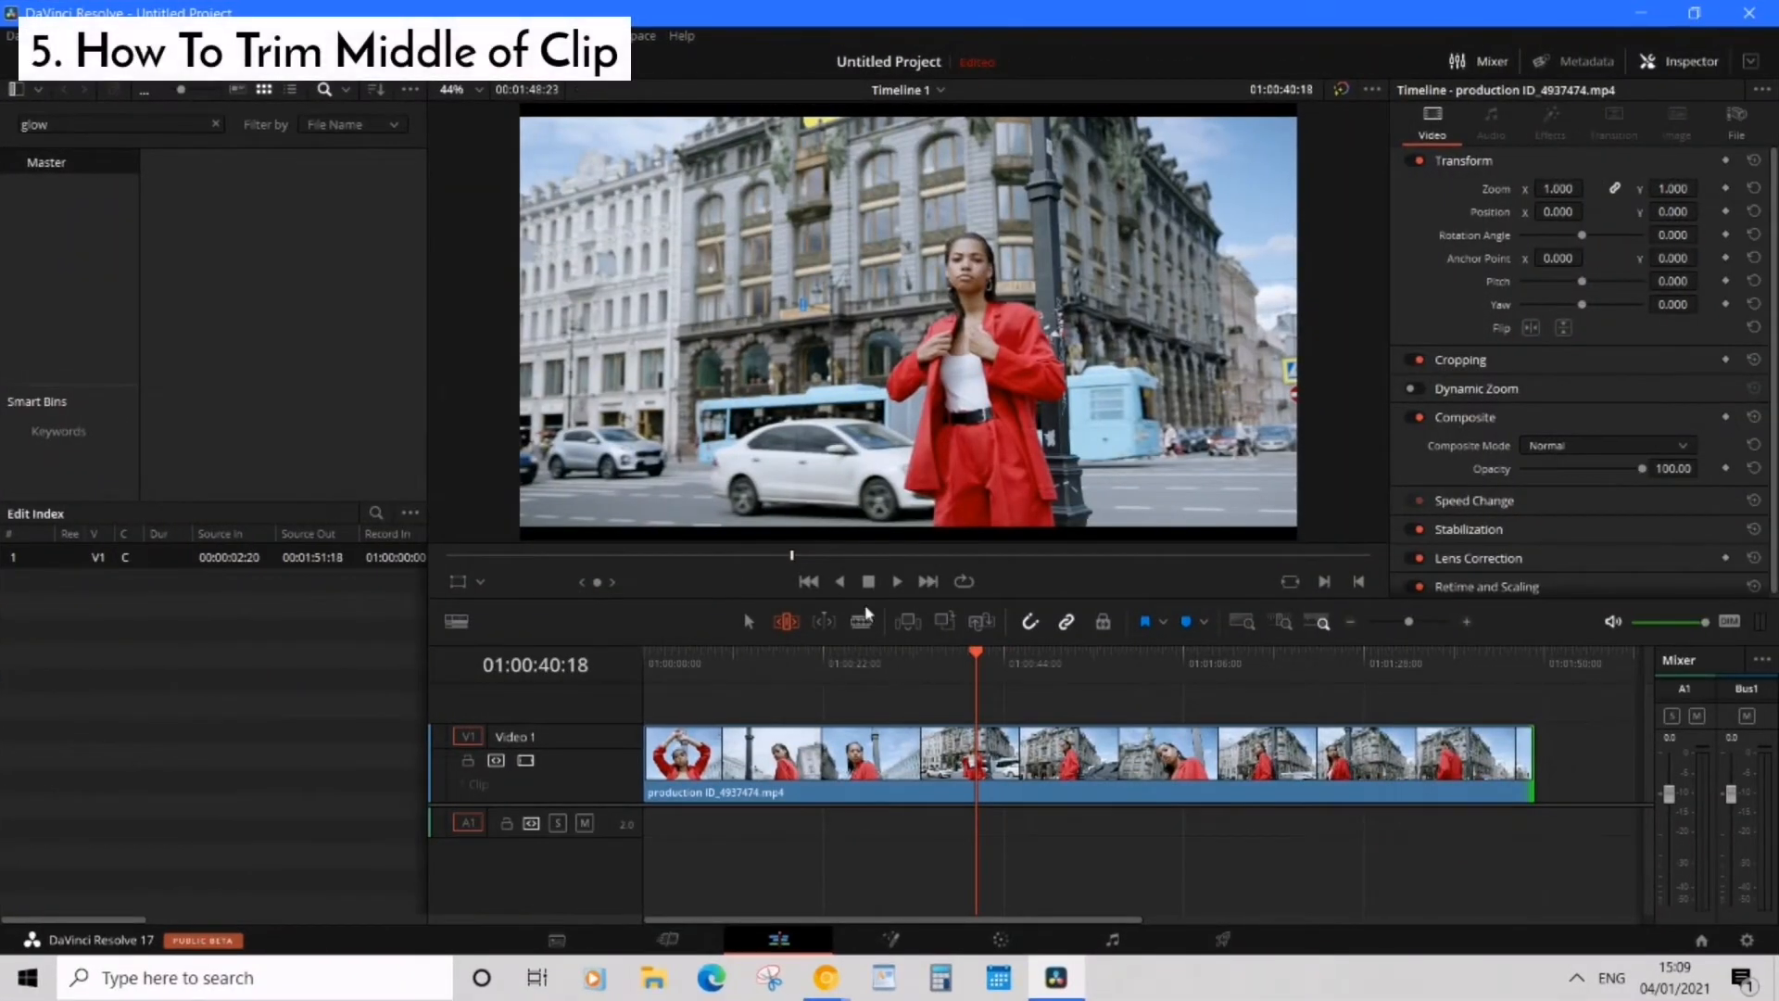
click(860, 623)
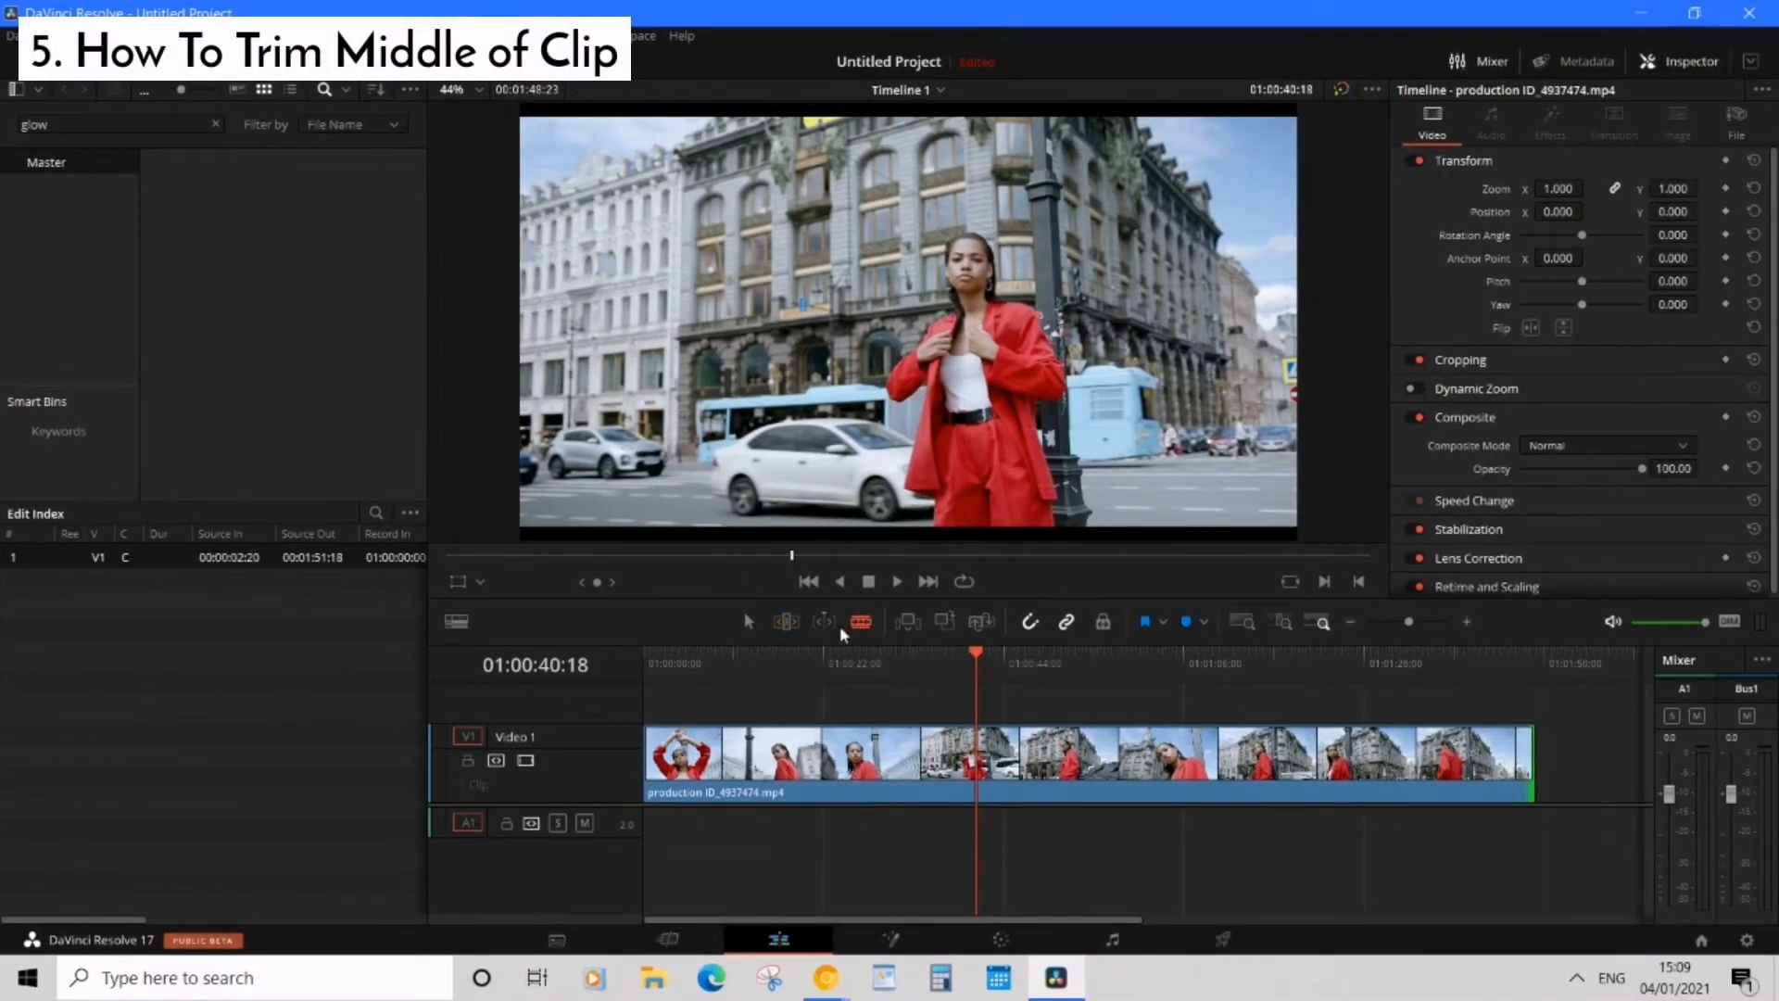
click(747, 621)
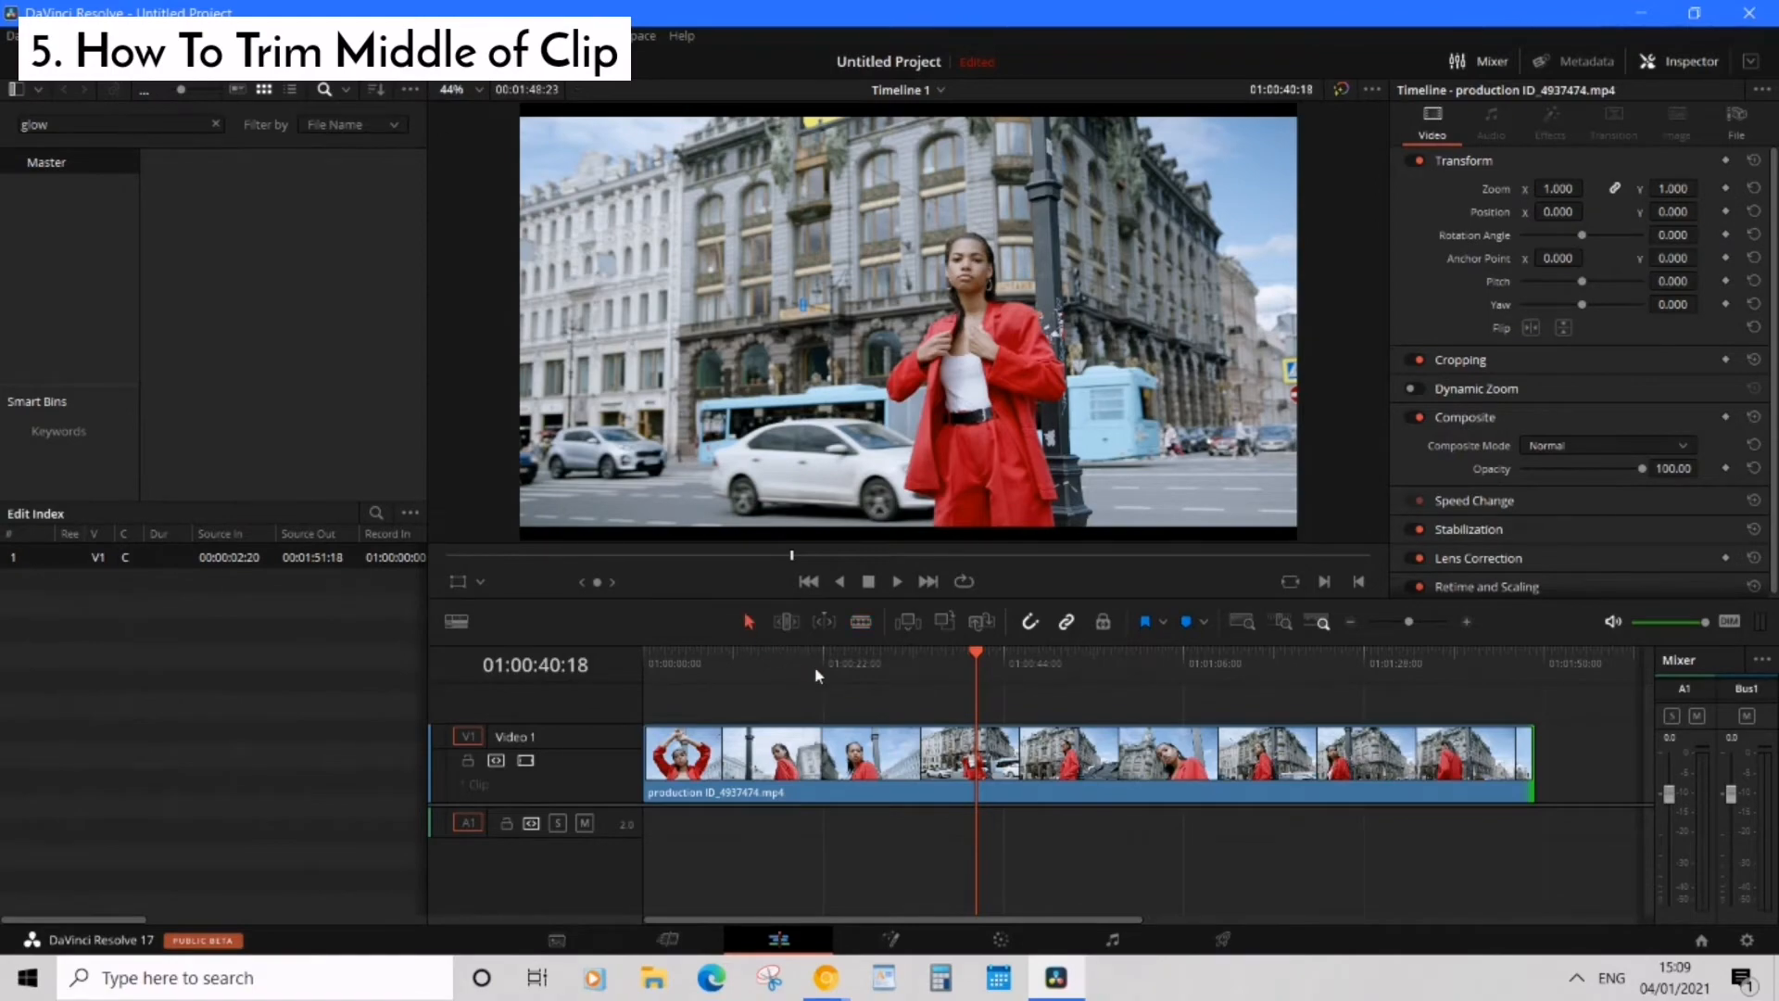
click(860, 623)
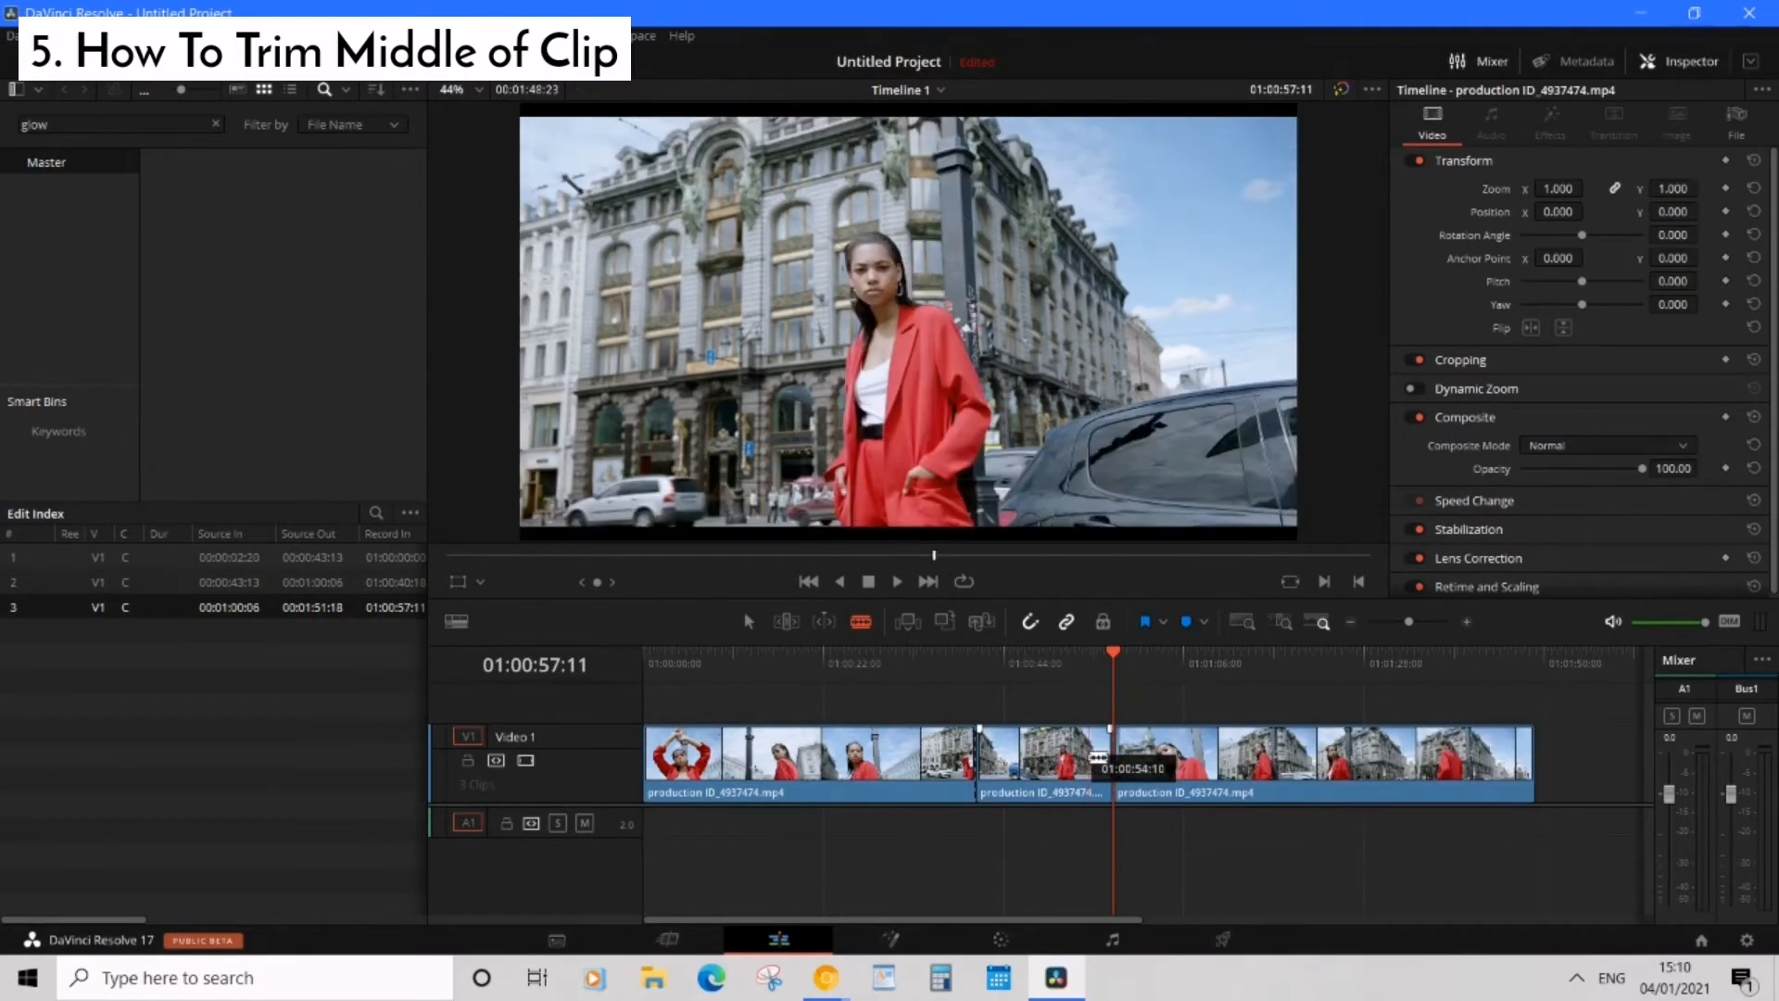
mouse_move(862, 693)
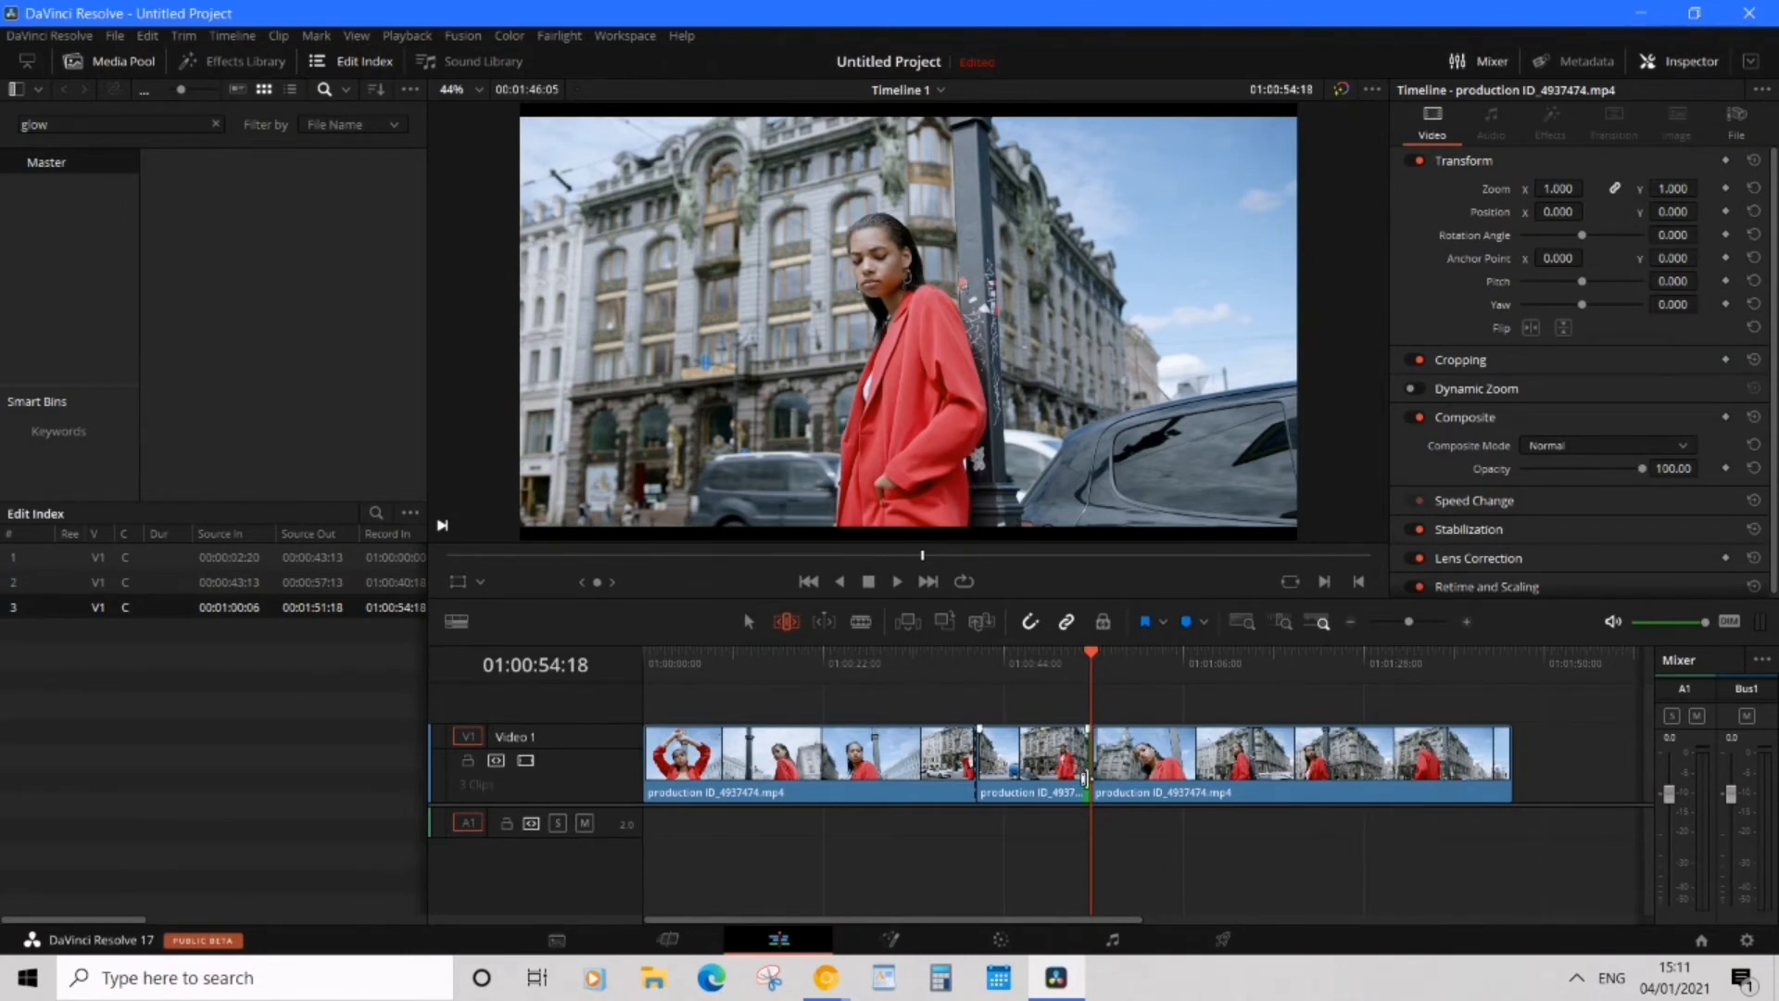
mouse_move(1129, 848)
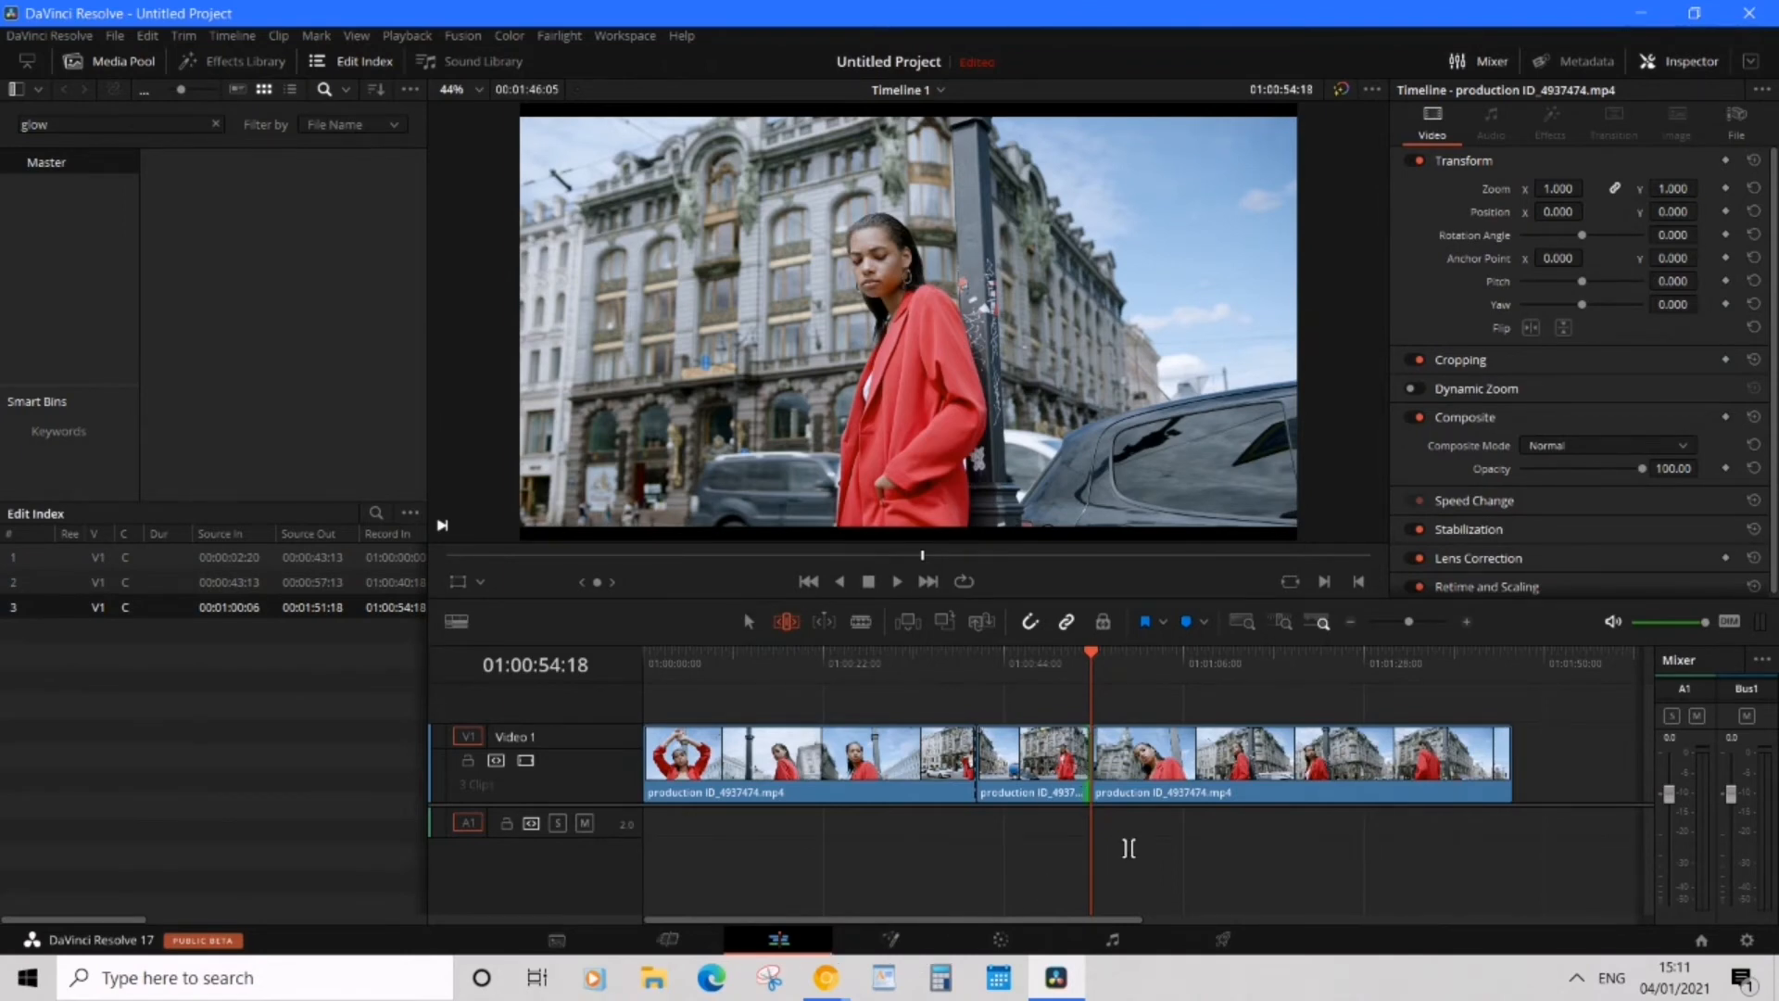